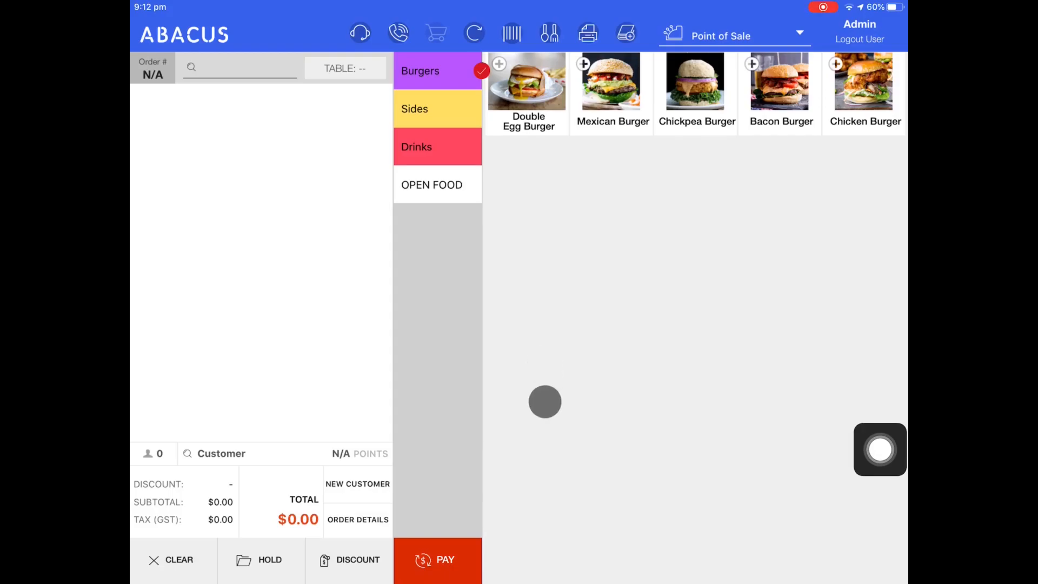
Step: Switch to the Order History screen from the list of screens
{"action": "left_click", "coordinate": [798, 37]}
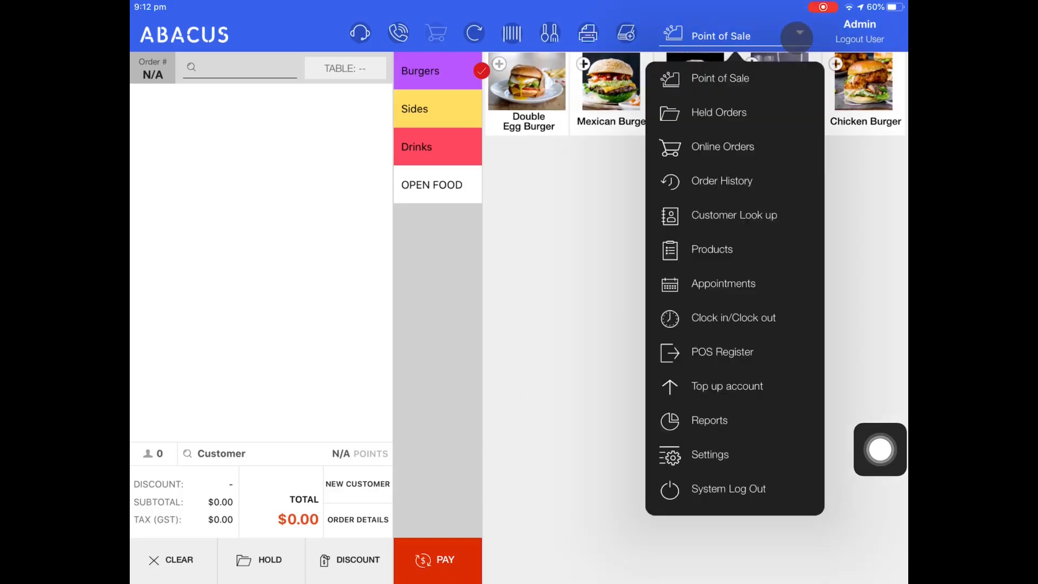
{"action": "left_click", "coordinate": [721, 181]}
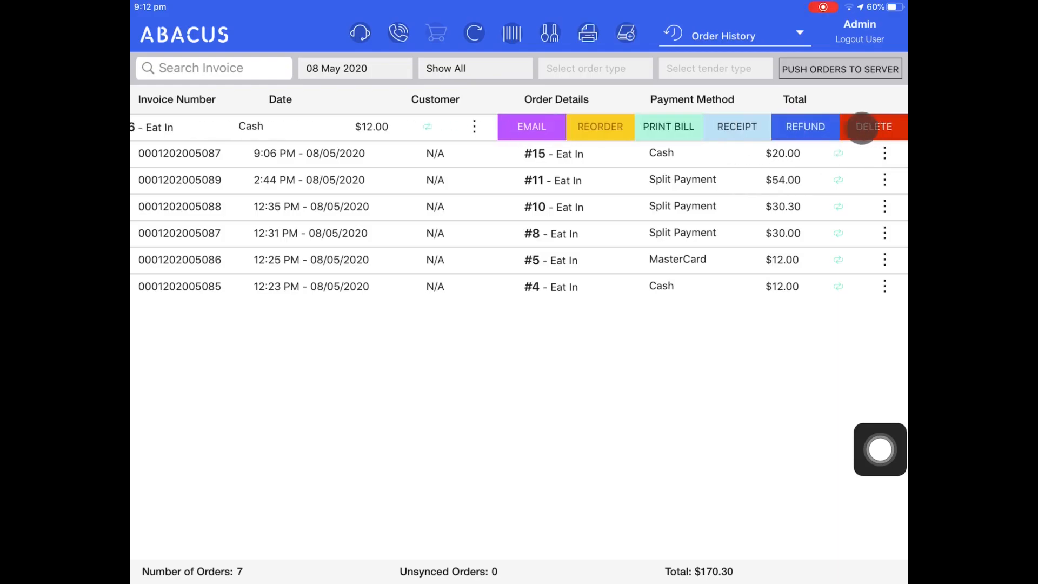
Step: Start refunding the $12.00 order and select Coke, Fanta and Sprite for refund
{"action": "left_click", "coordinate": [805, 126]}
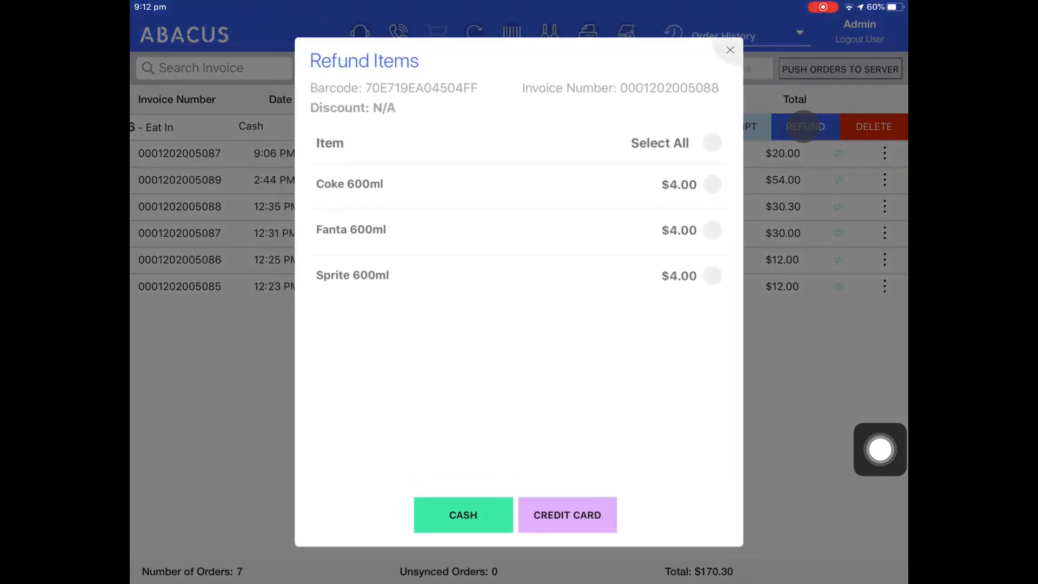
{"action": "left_click", "coordinate": [712, 277]}
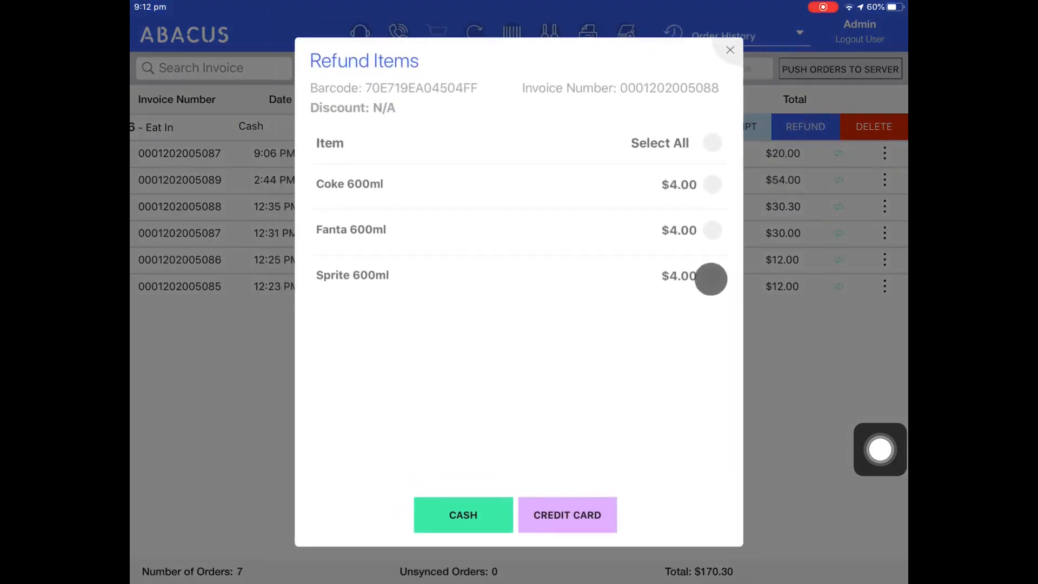
{"action": "left_click", "coordinate": [709, 279]}
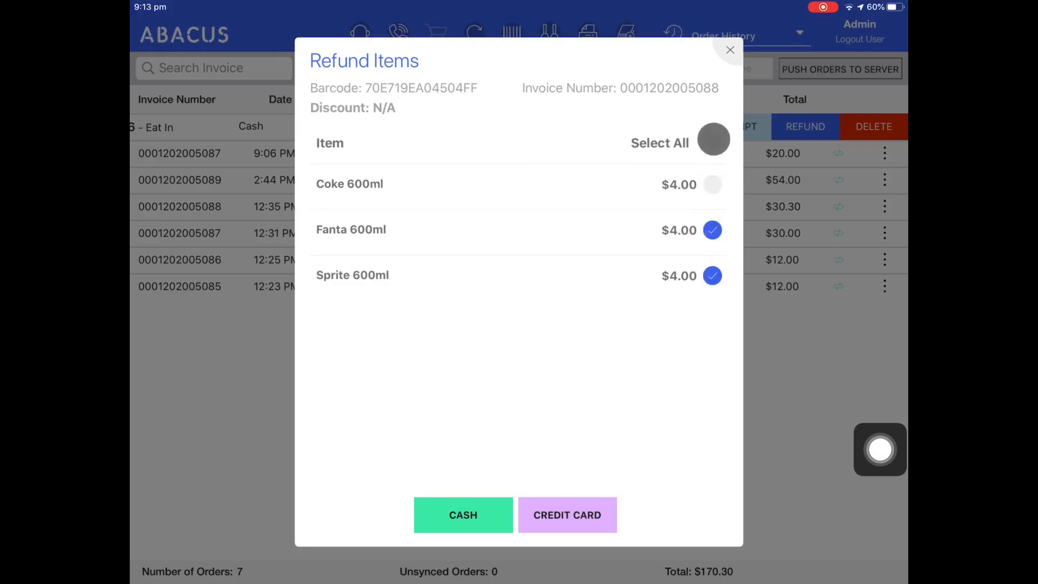
{"action": "left_click", "coordinate": [713, 141]}
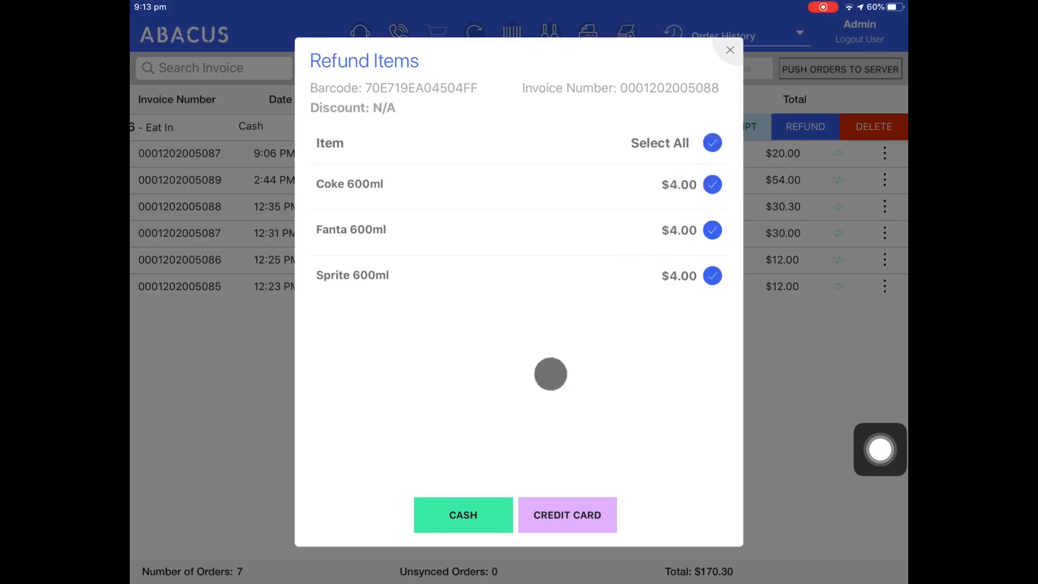
{"action": "left_click", "coordinate": [462, 515]}
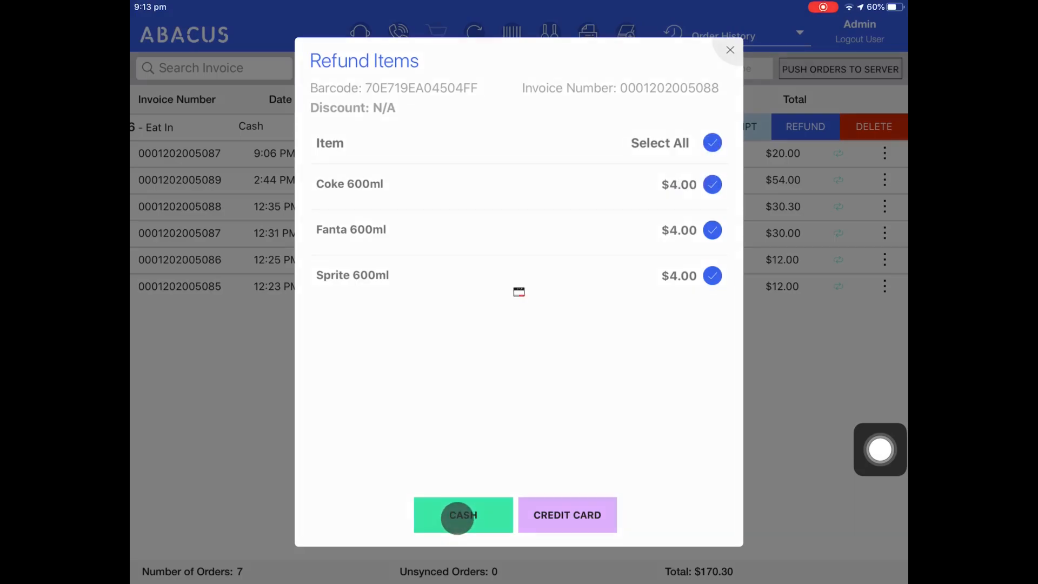
Step: Refund the order in cash with reason 'Wrong order' and print the refund receipt
{"action": "left_click", "coordinate": [462, 515]}
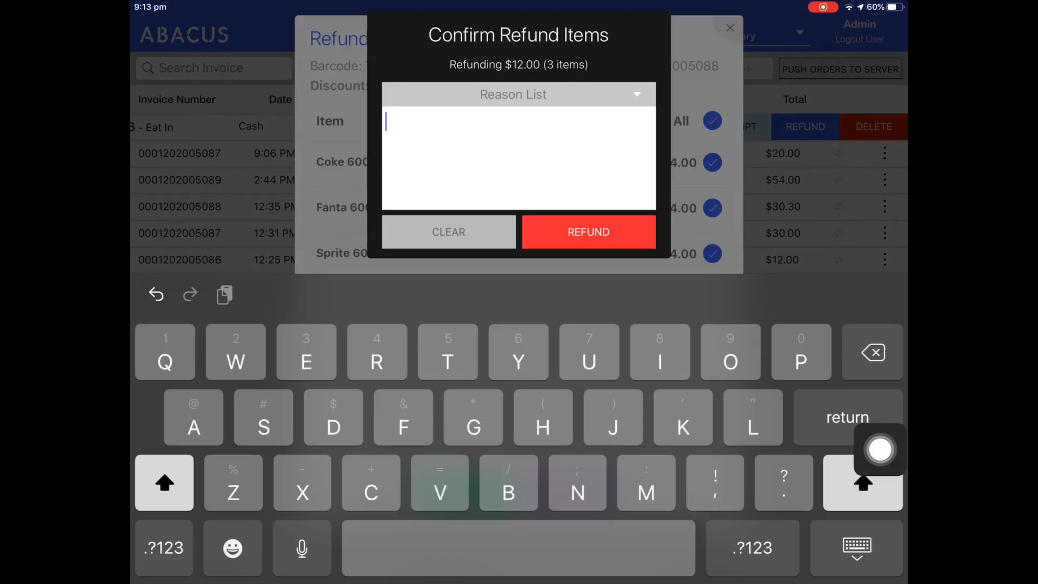
{"action": "type", "text": "Wrong o"}
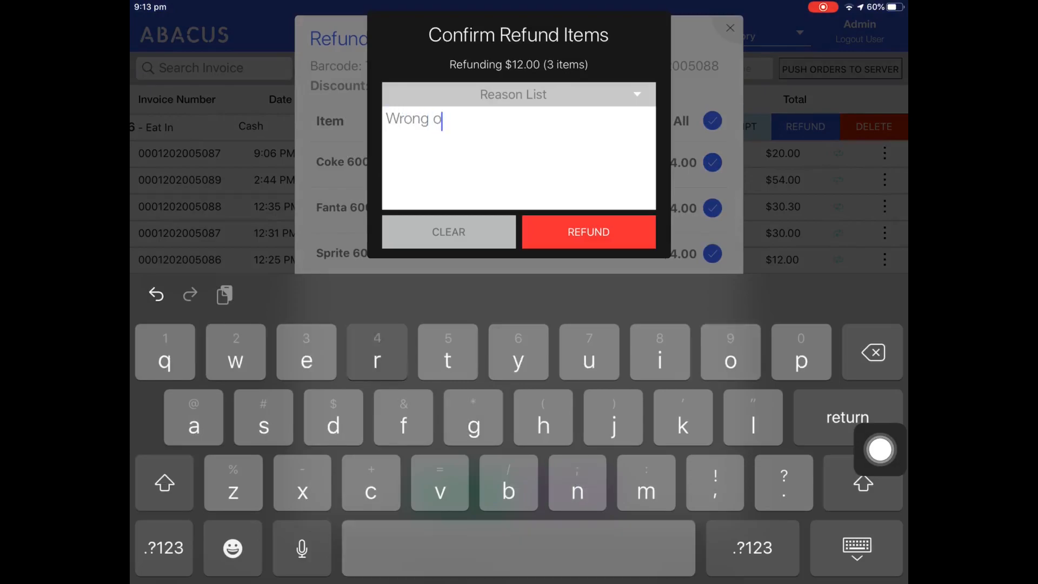
{"action": "type", "text": "rder"}
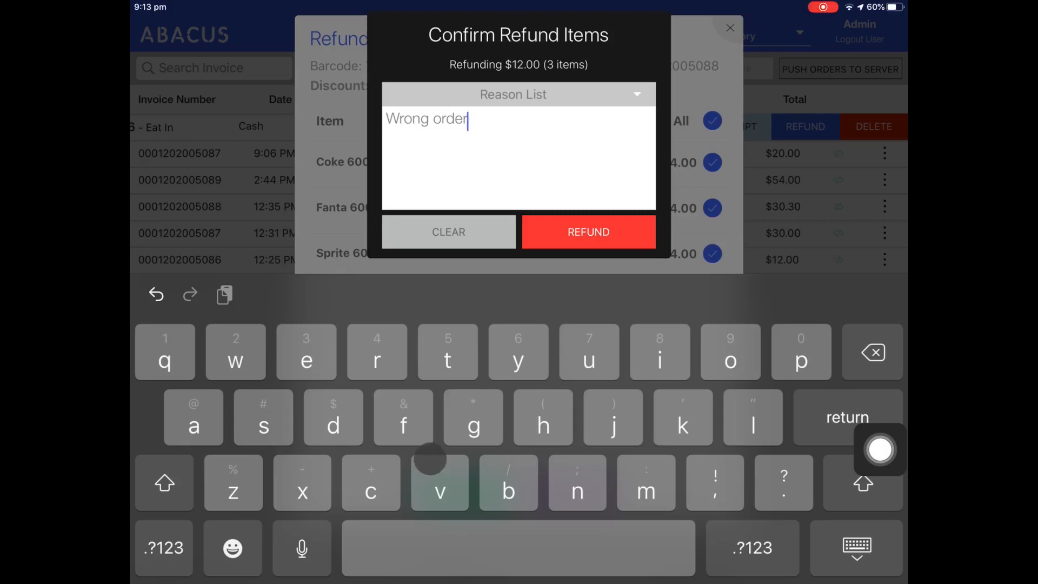
{"action": "left_click", "coordinate": [588, 232]}
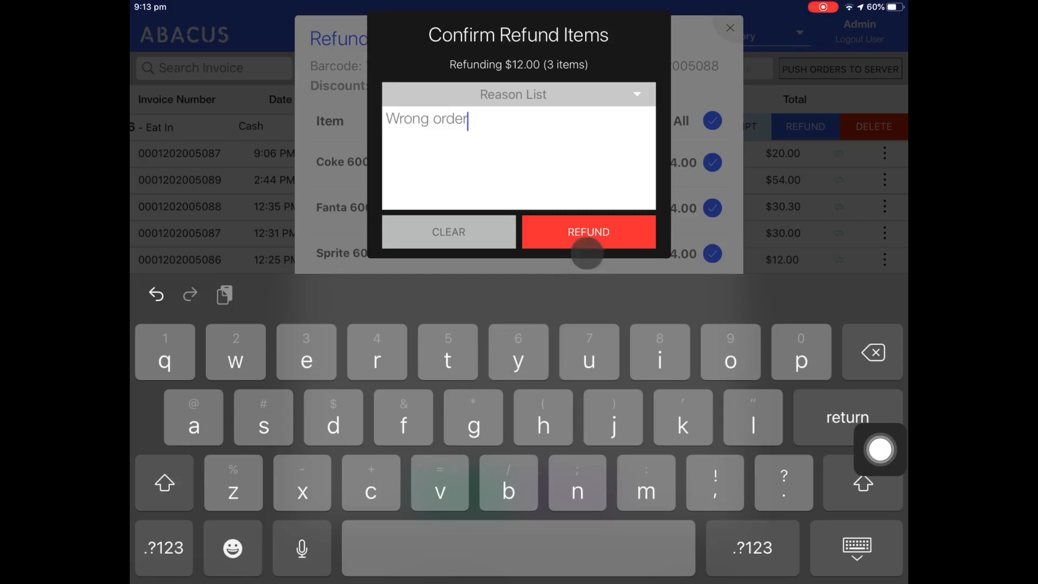
{"action": "left_click", "coordinate": [588, 231]}
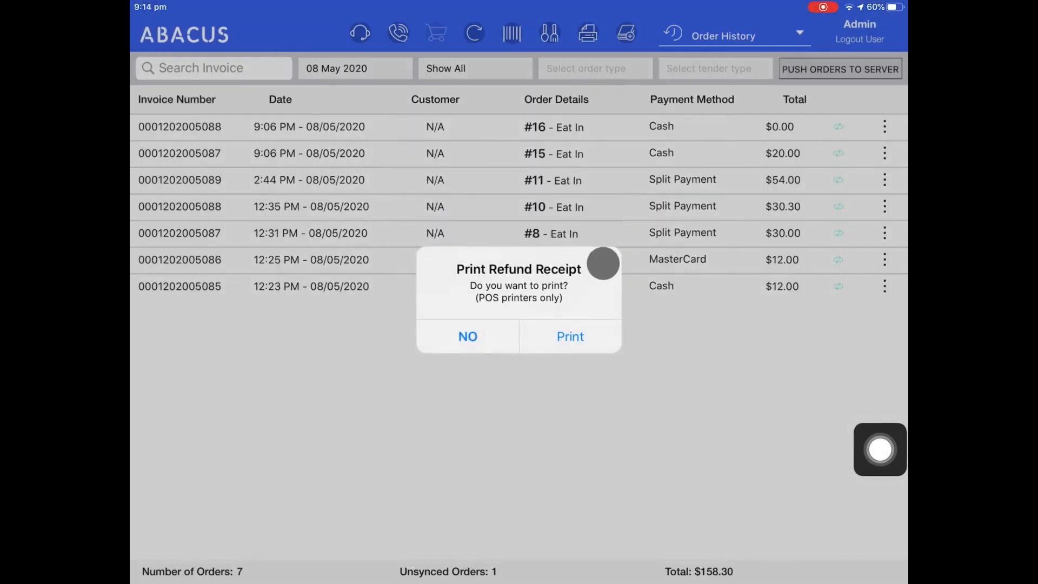
{"action": "left_click", "coordinate": [570, 336]}
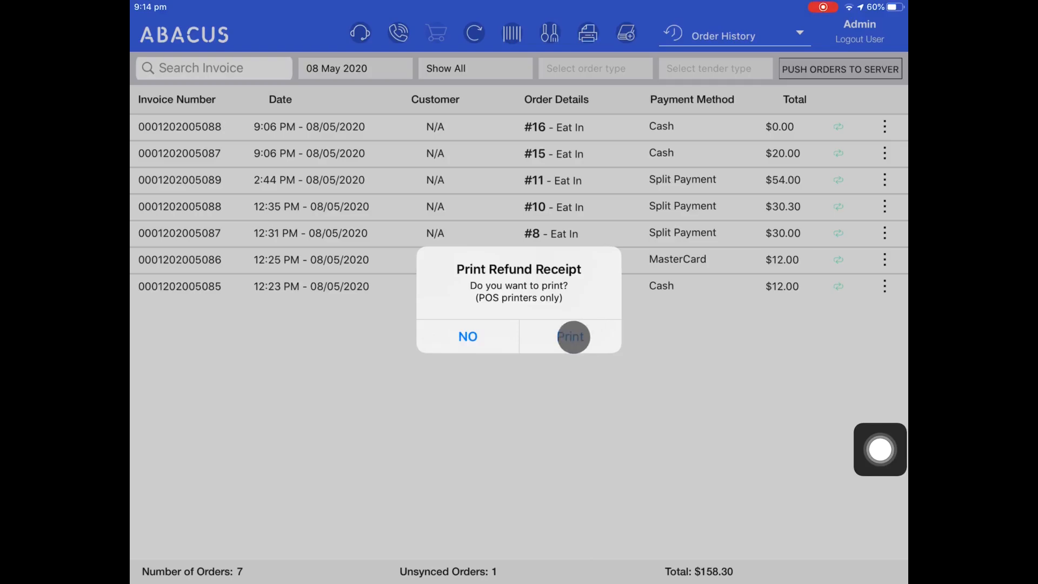
{"action": "left_click", "coordinate": [571, 336]}
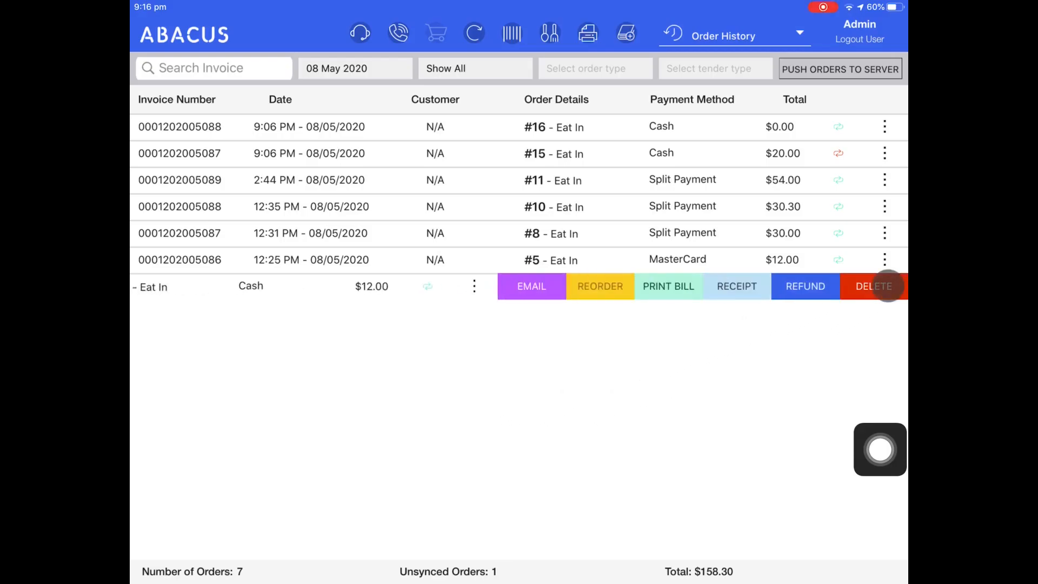
Step: Choose Delete on the $12.00 order #4 and confirm with Yes
{"action": "left_click", "coordinate": [873, 286]}
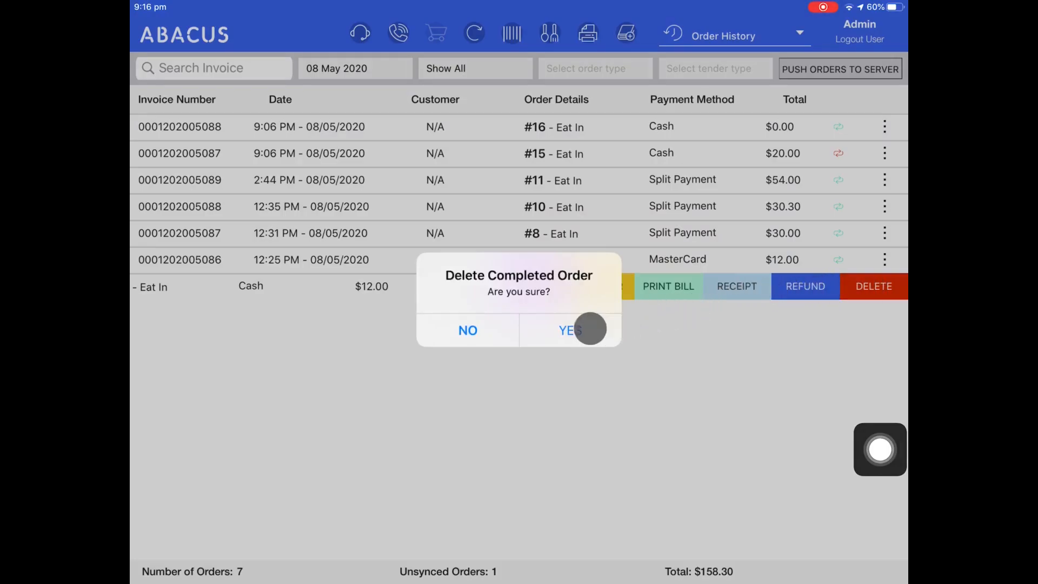
{"action": "left_click", "coordinate": [570, 330]}
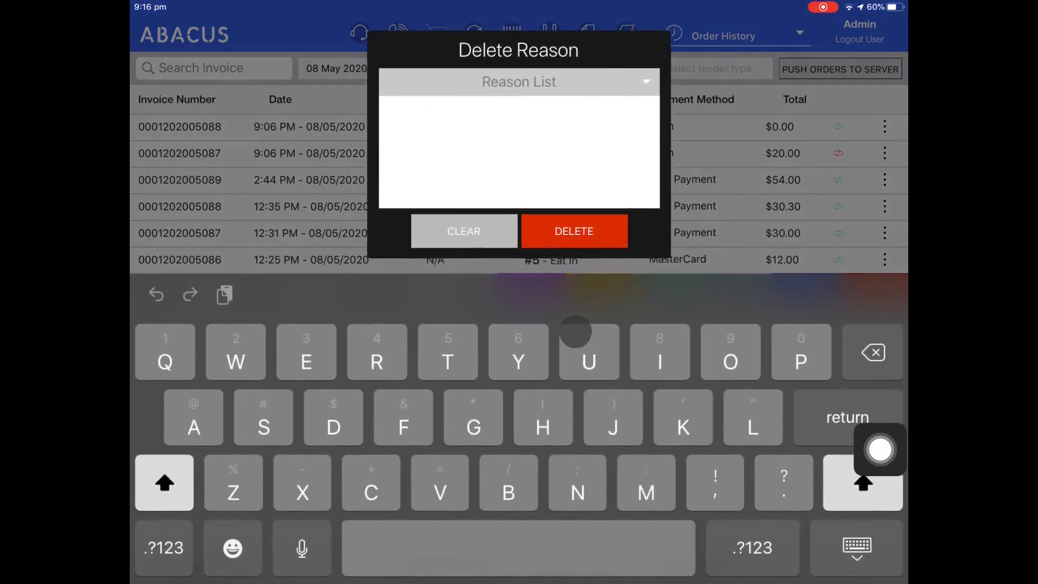
{"action": "type", "text": "Wron"}
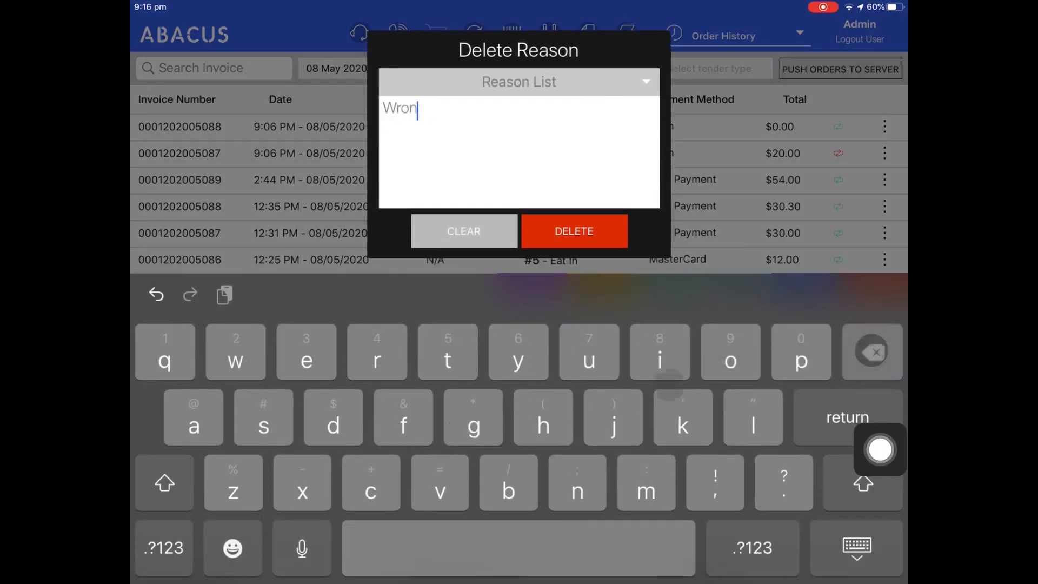
{"action": "type", "text": "g order"}
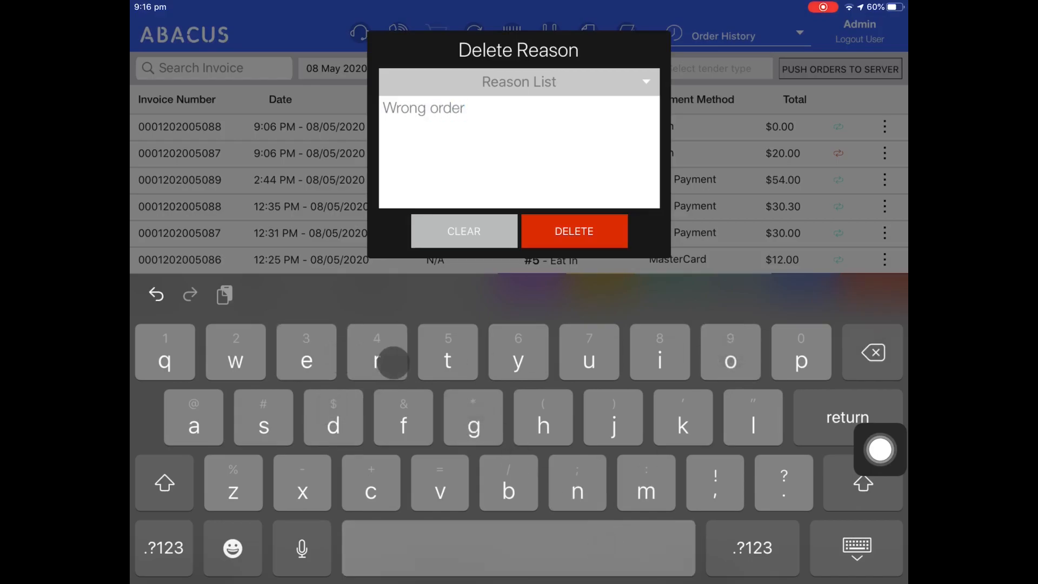
{"action": "left_click", "coordinate": [573, 231]}
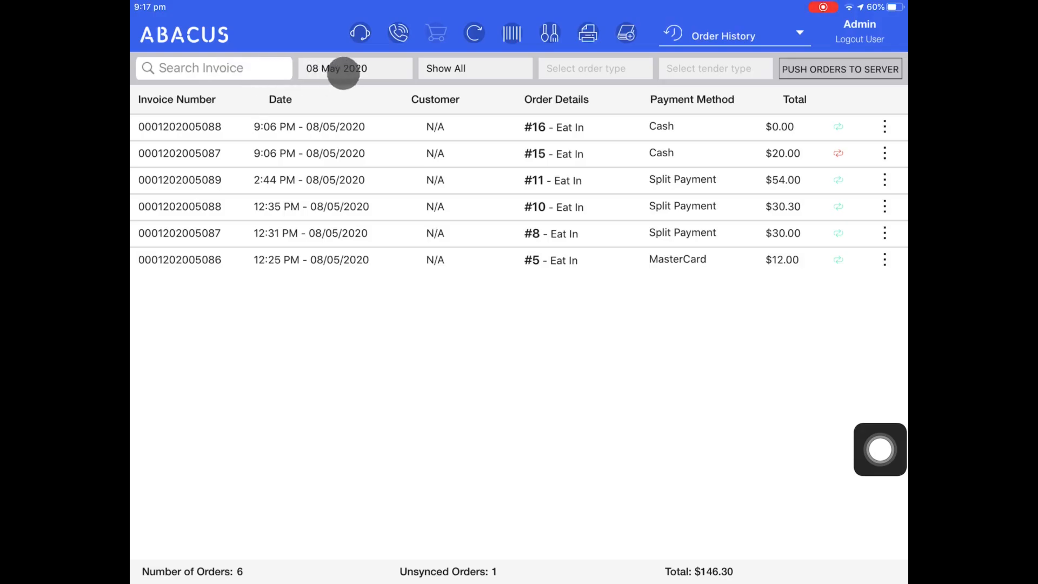
{"action": "left_click", "coordinate": [474, 69]}
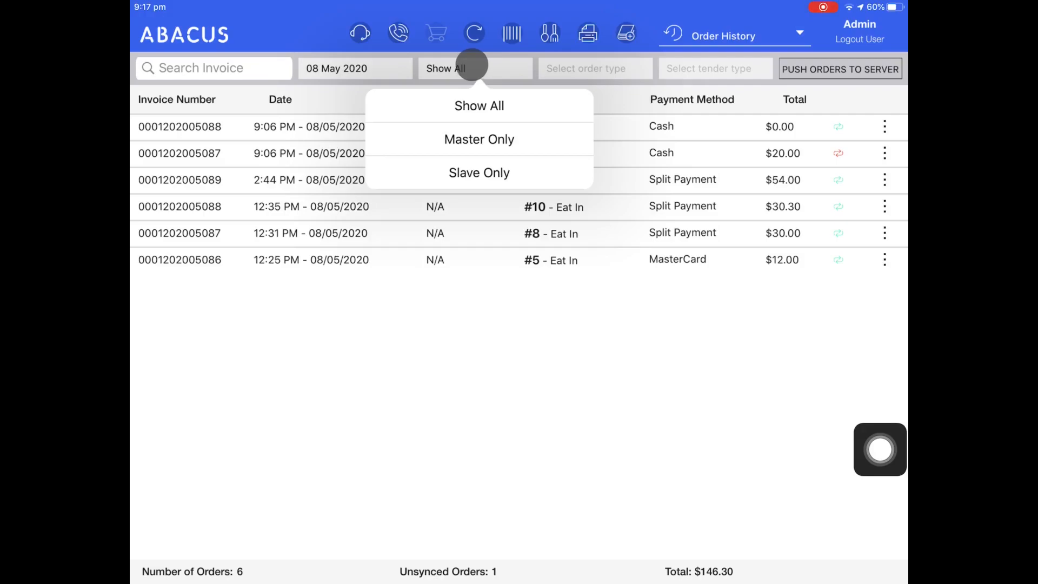
{"action": "left_click", "coordinate": [595, 68]}
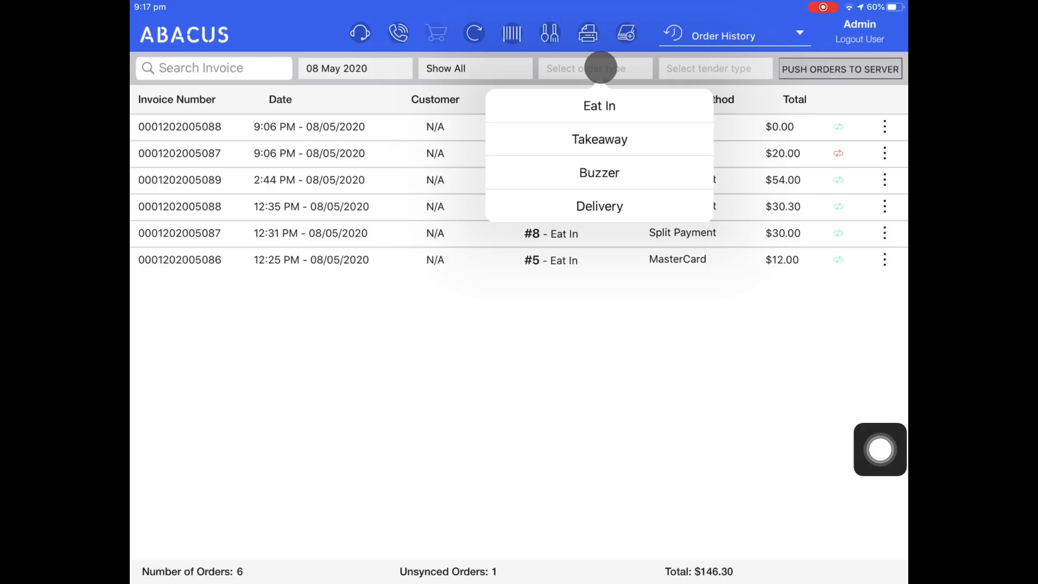
{"action": "left_click", "coordinate": [715, 69]}
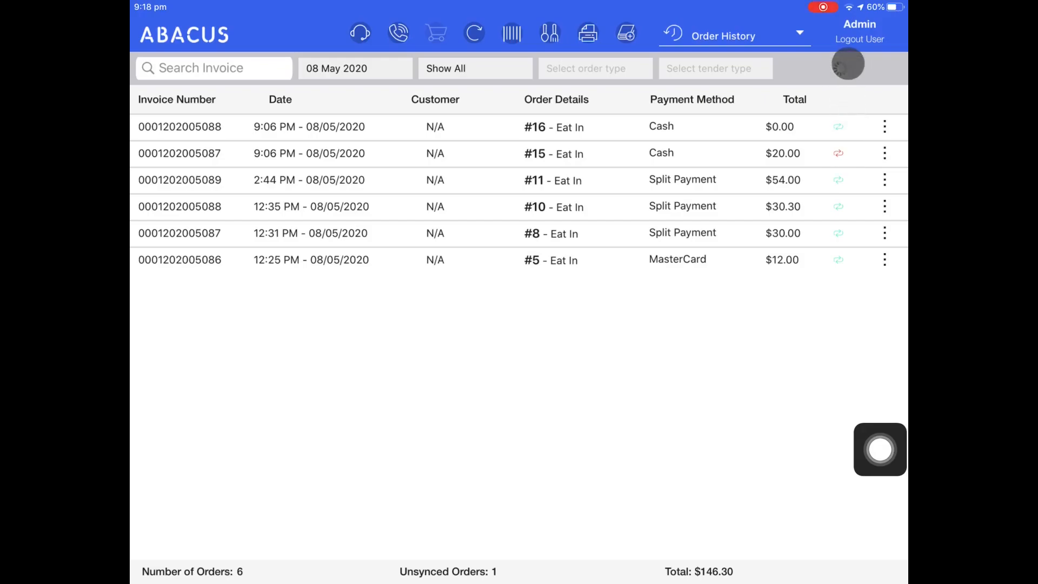
Step: Push the remaining unsynced order to the server
{"action": "left_click", "coordinate": [847, 62]}
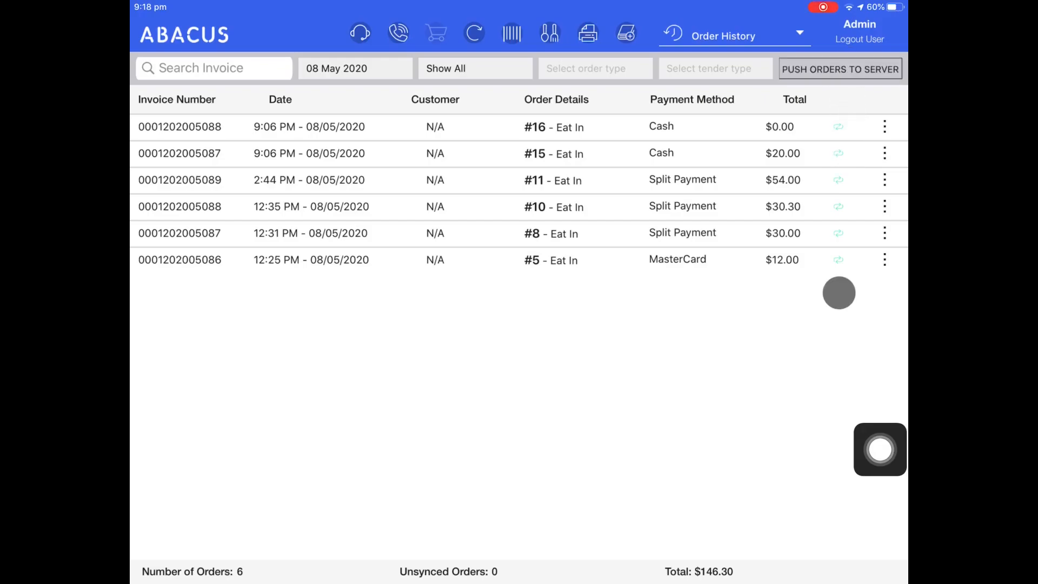